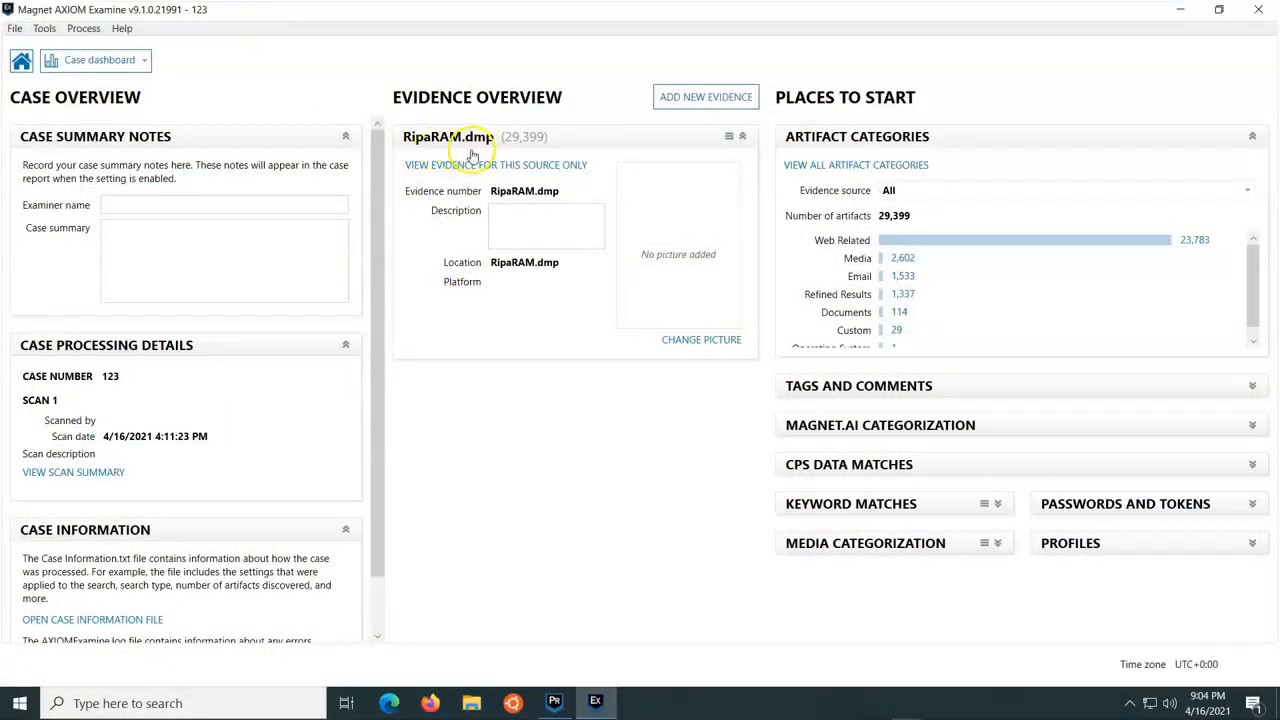
mouse_move(450, 158)
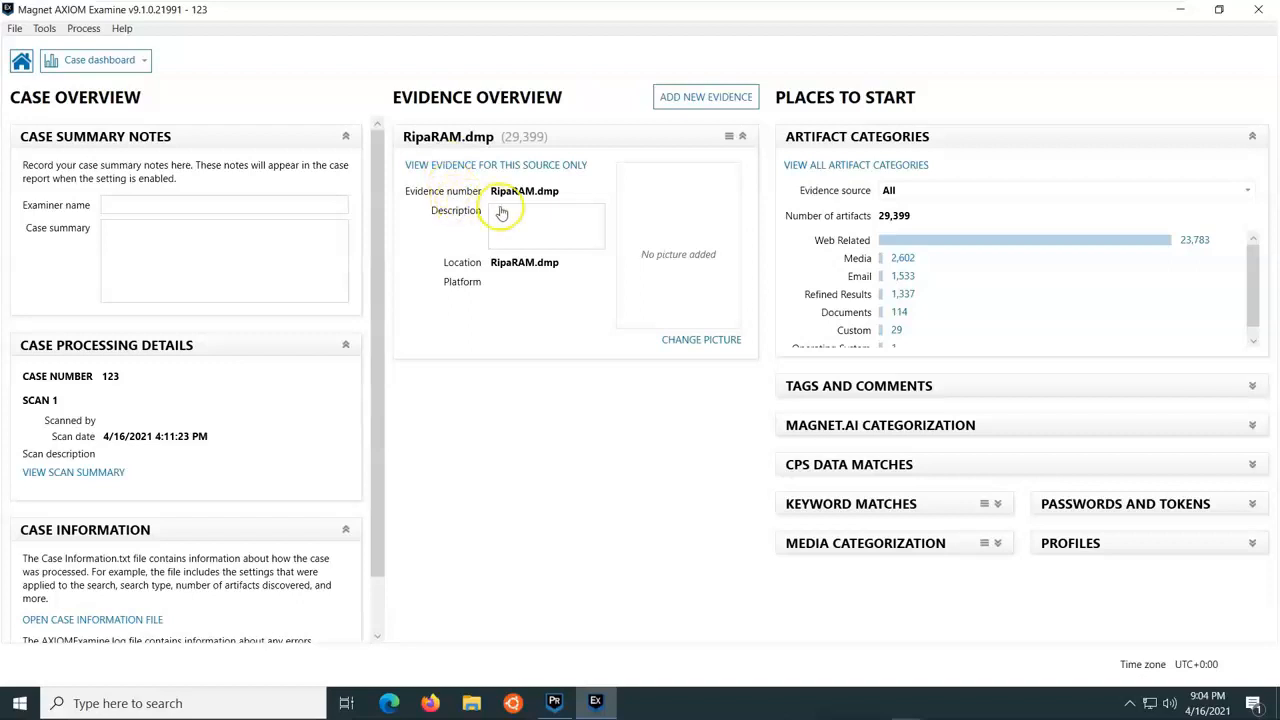
mouse_move(671, 496)
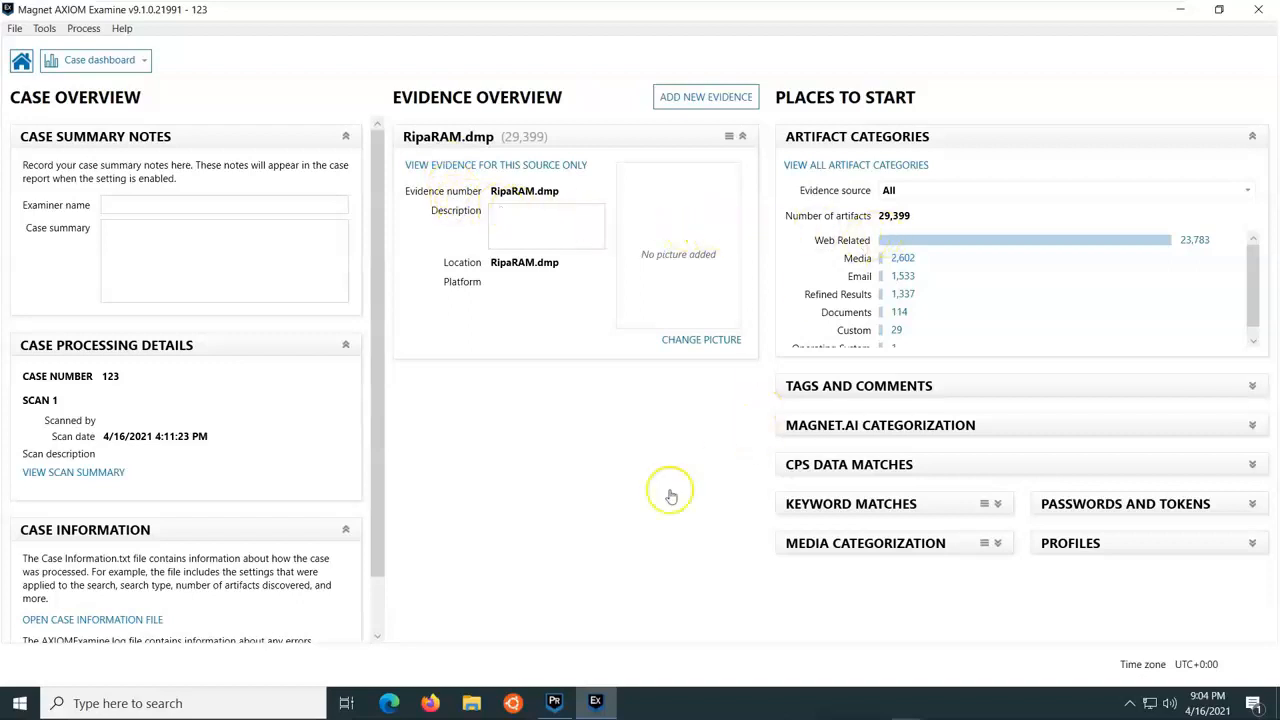
mouse_move(905, 230)
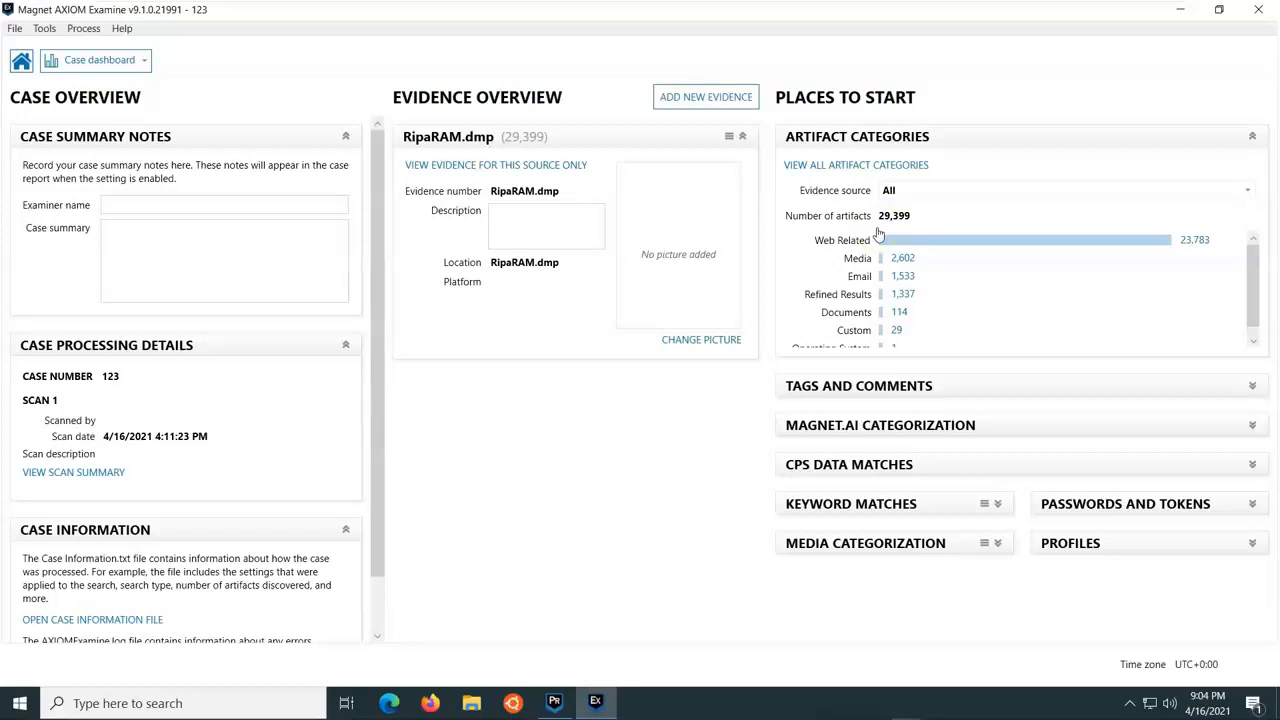
mouse_move(950, 222)
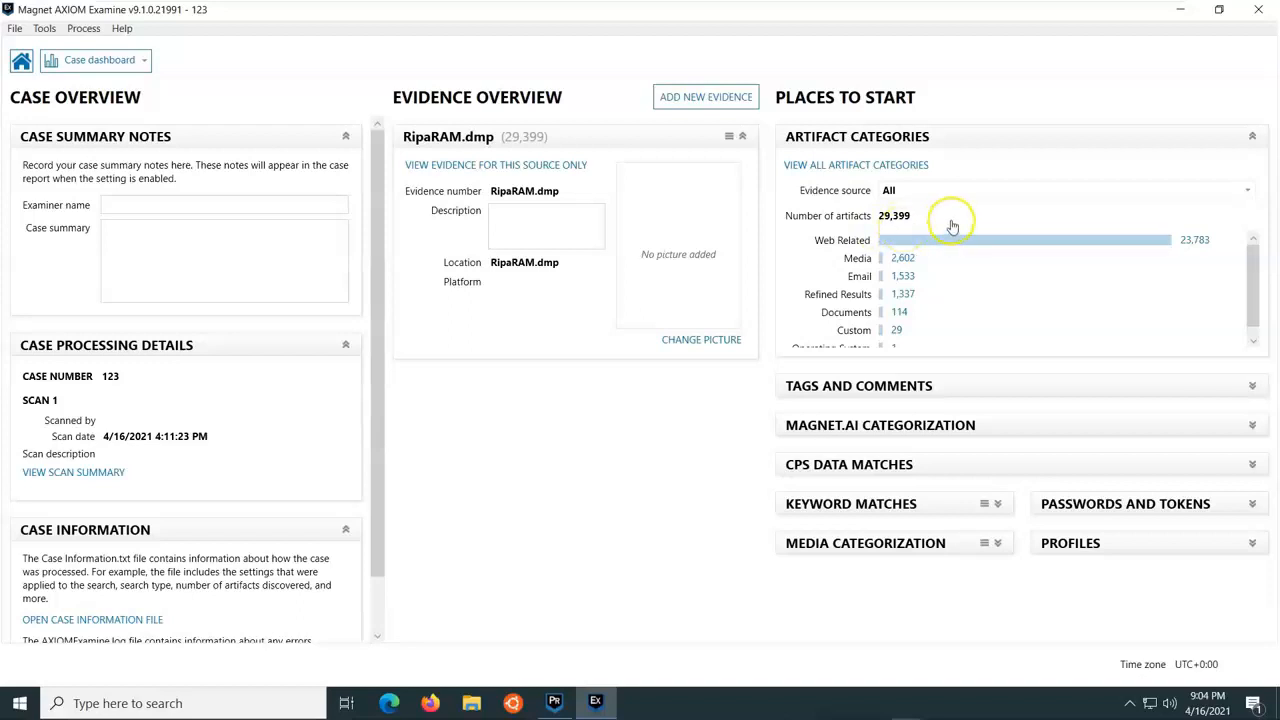
mouse_move(951, 221)
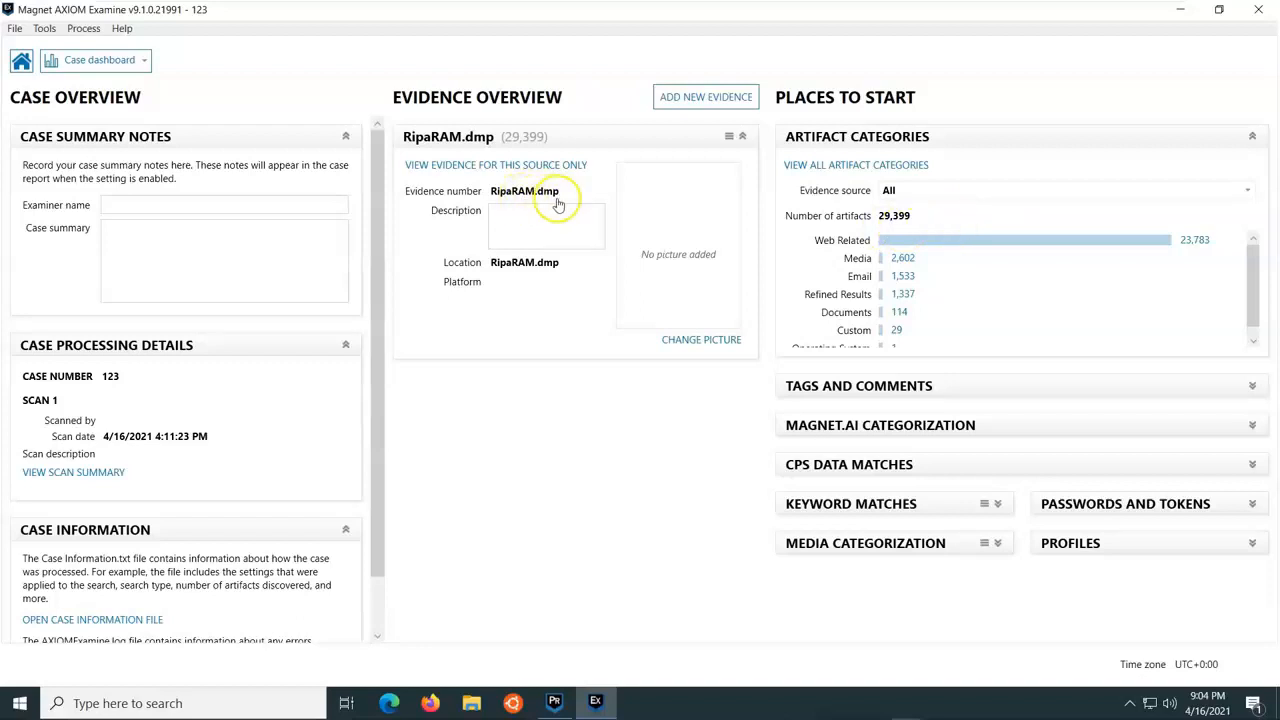
mouse_move(950, 203)
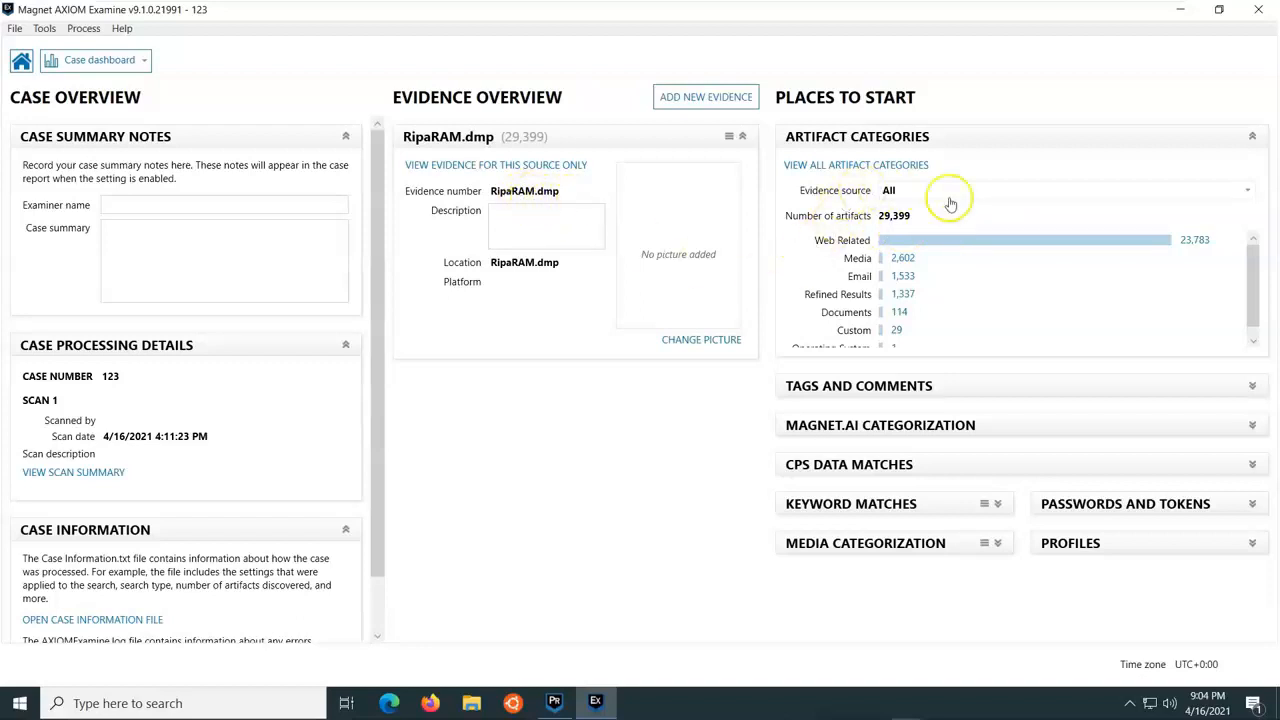
mouse_move(885, 230)
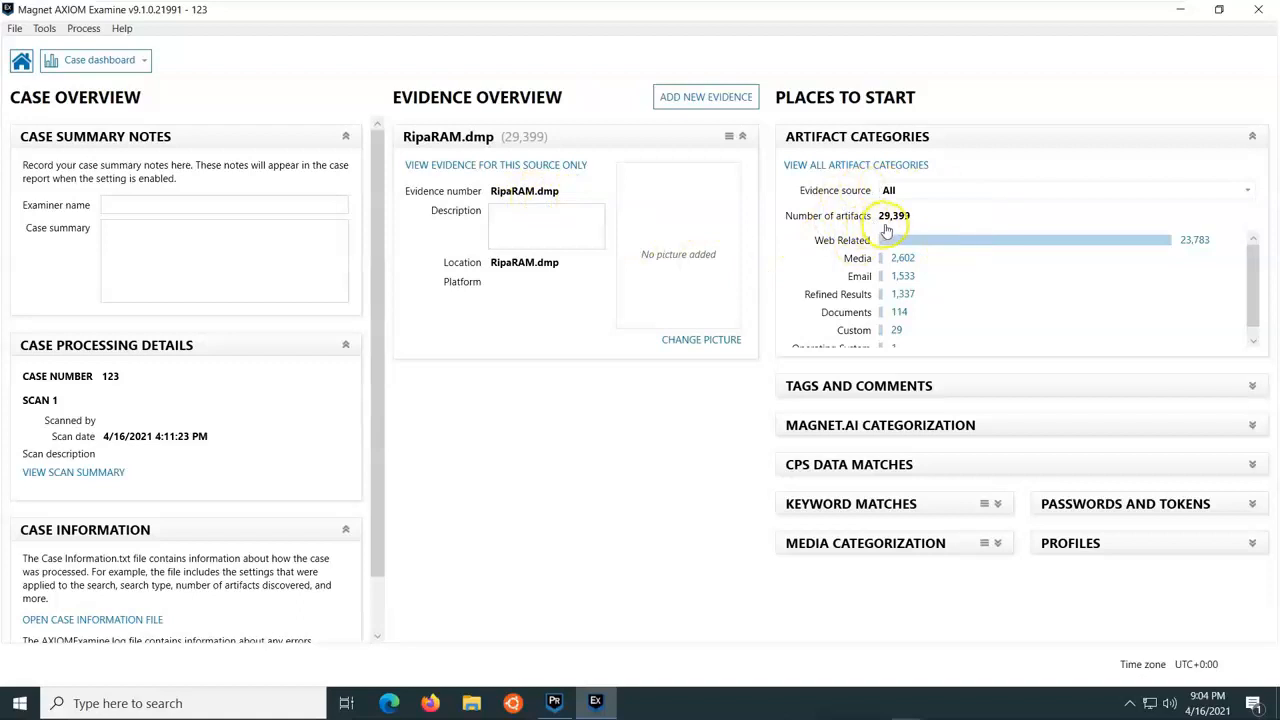
mouse_move(923, 222)
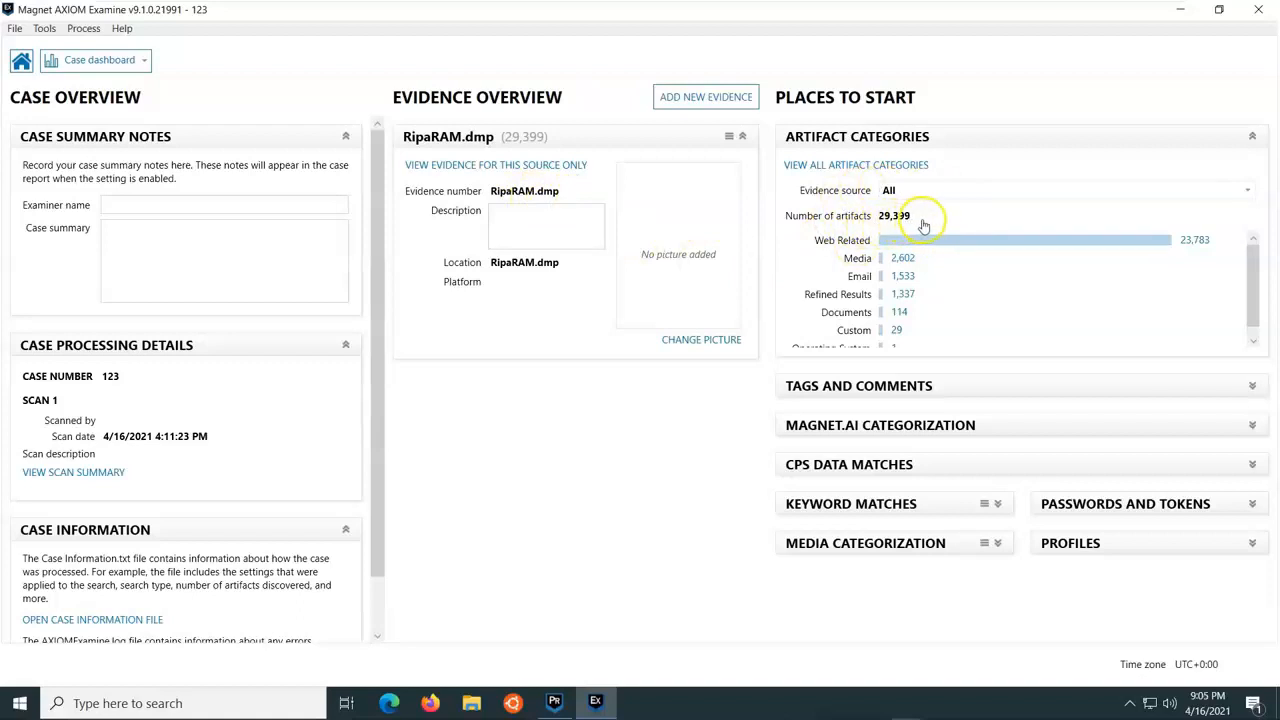
mouse_move(933, 222)
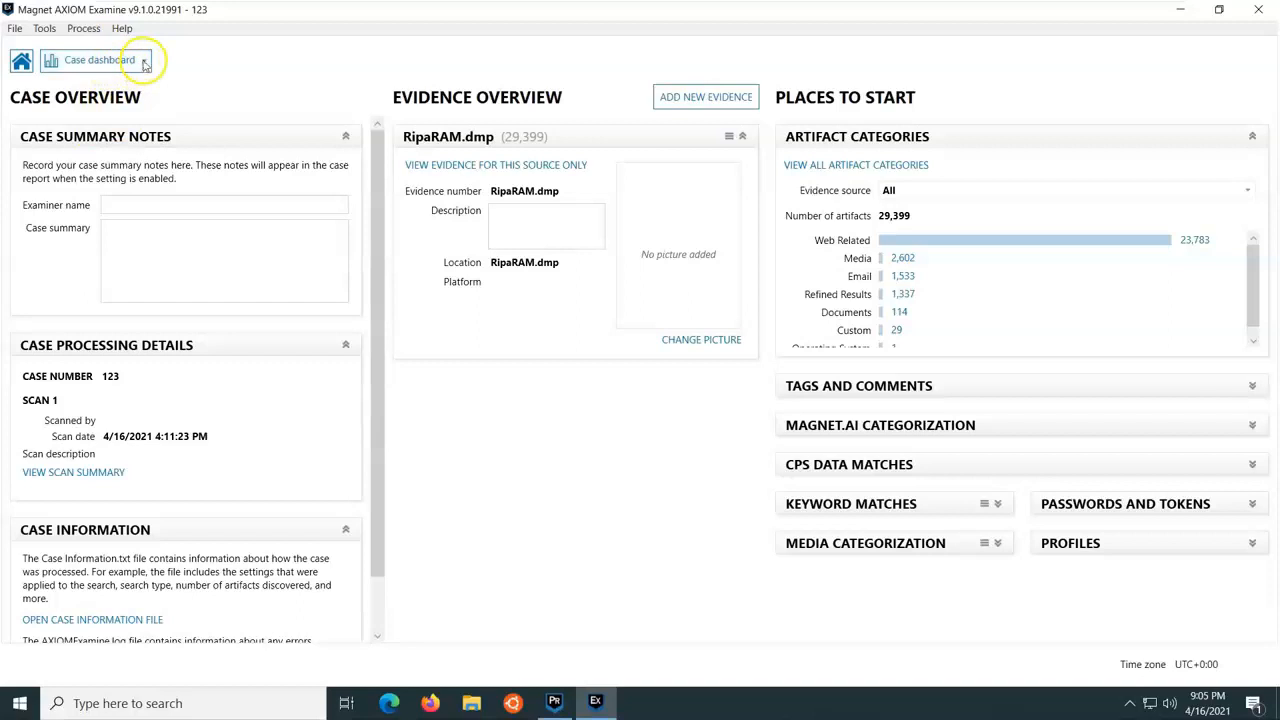
mouse_move(88, 108)
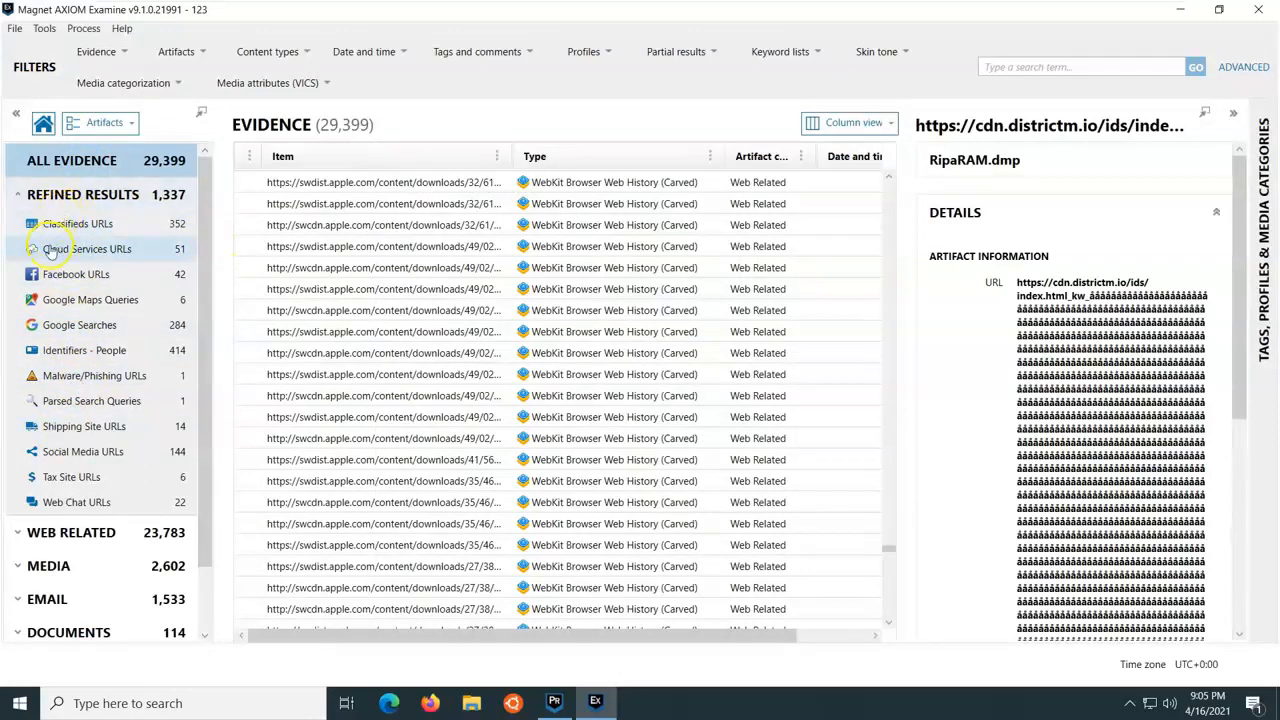
Step: Show the six Google Maps queries, then the 284 Google Searches results
click(90, 299)
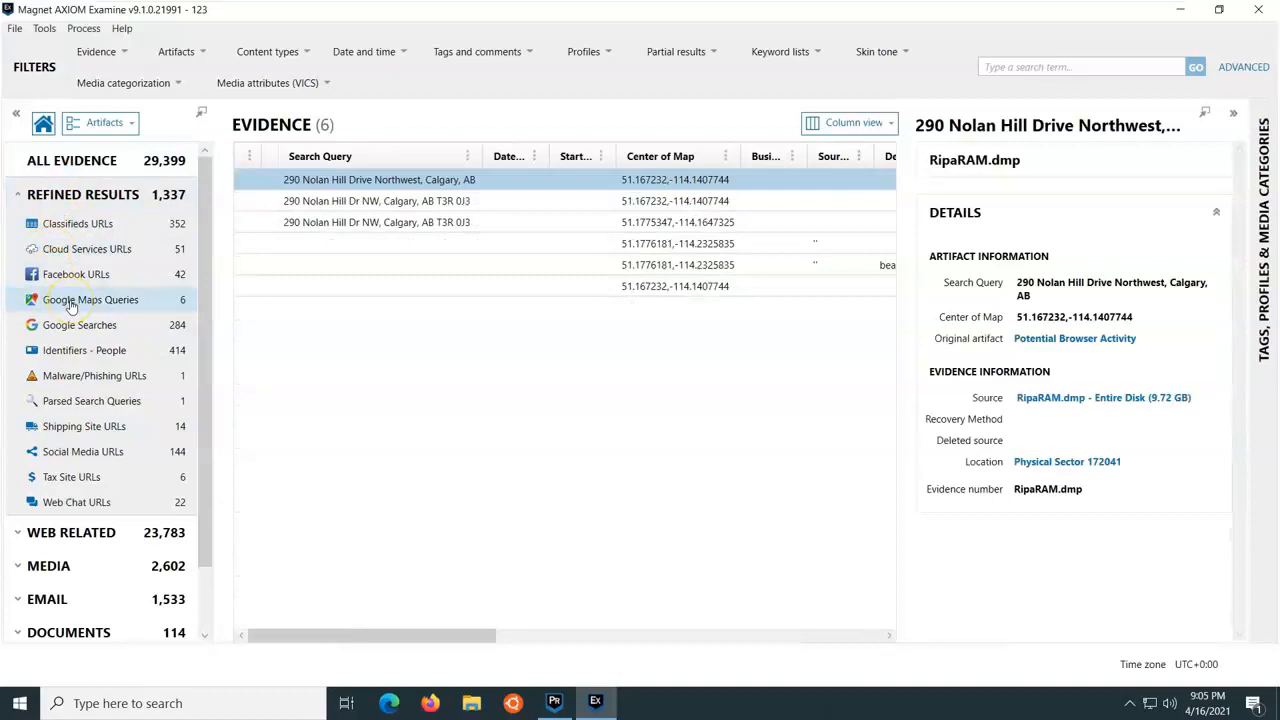
mouse_move(117, 289)
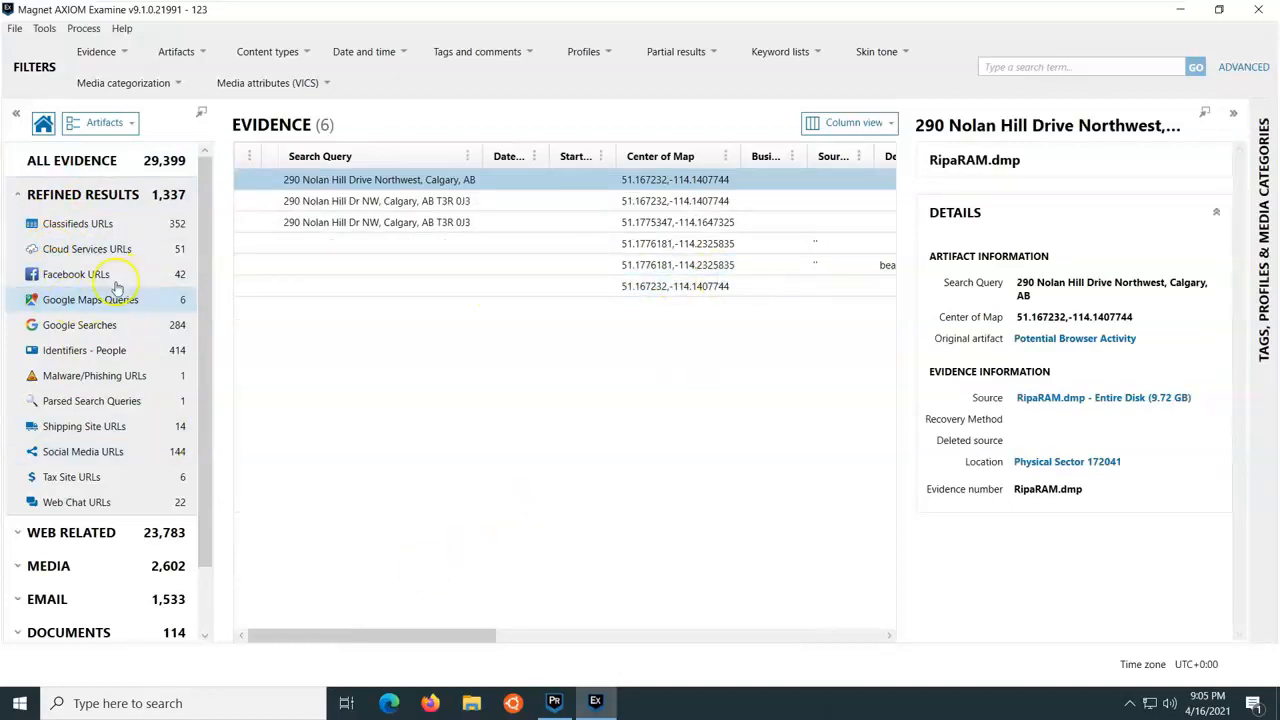
mouse_move(79, 325)
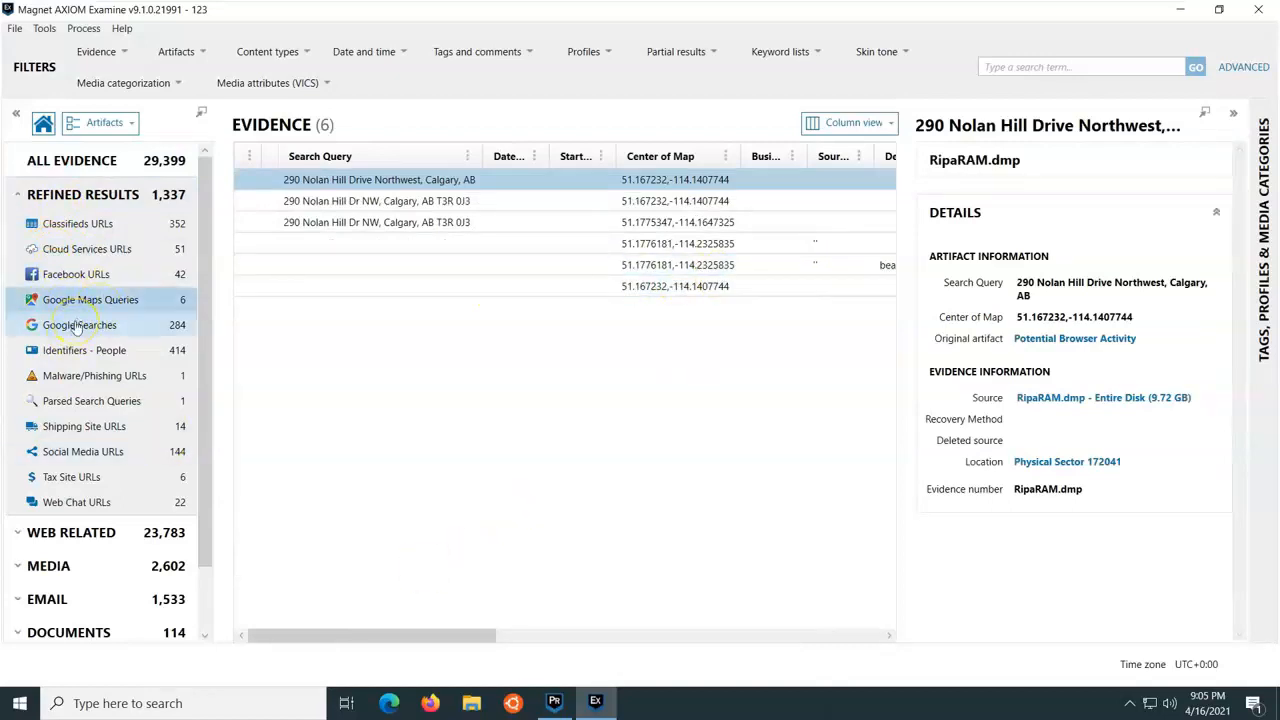
click(79, 324)
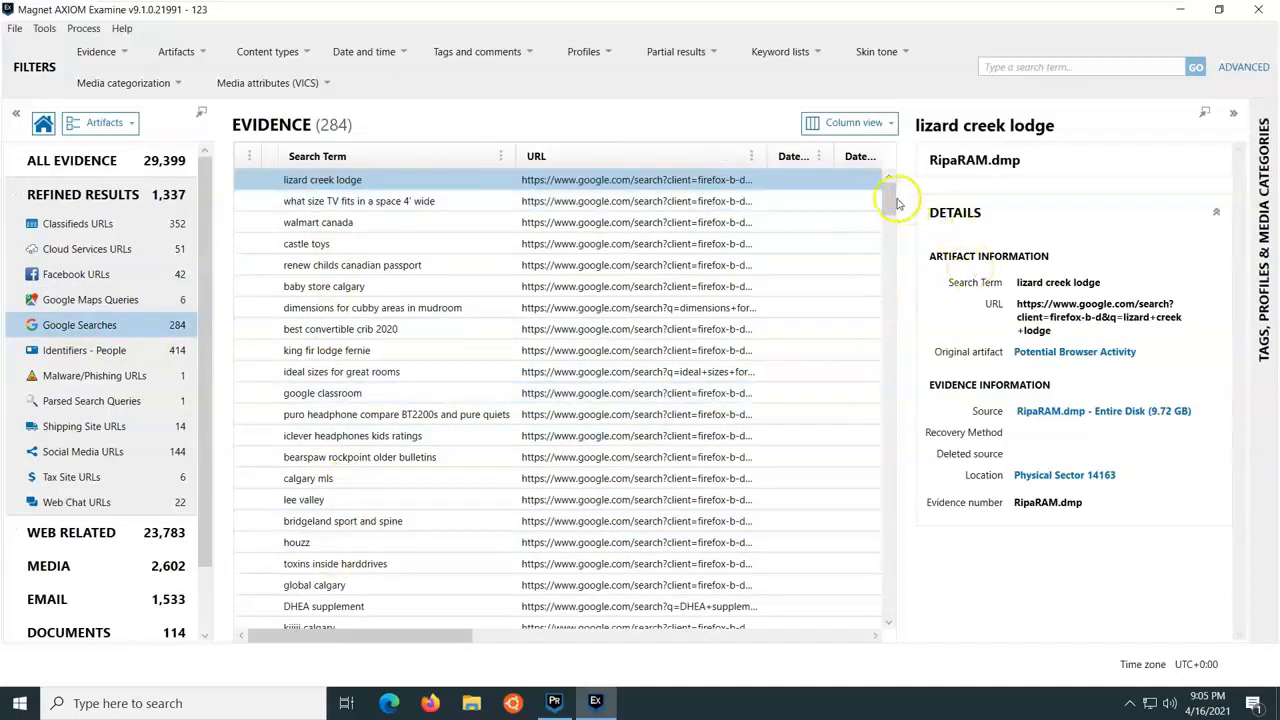
Step: Scroll through the 284 recovered Google search terms
scroll(down, 3)
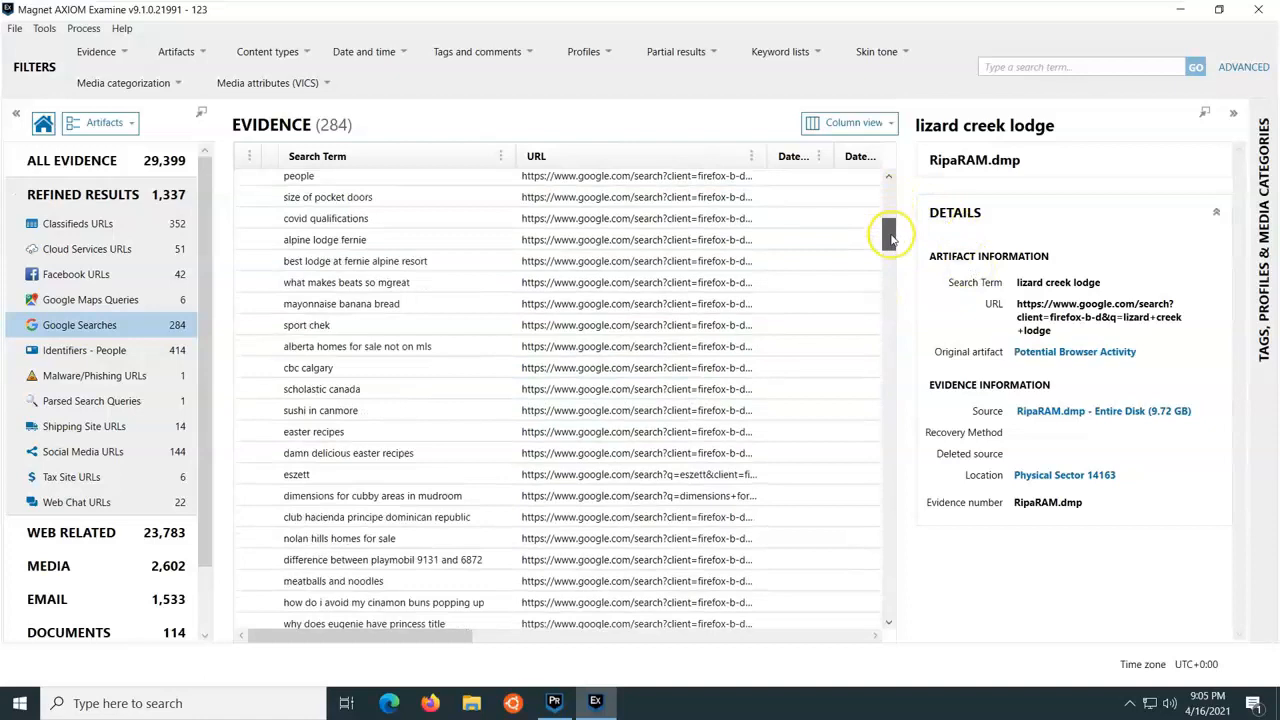
scroll(down, 3)
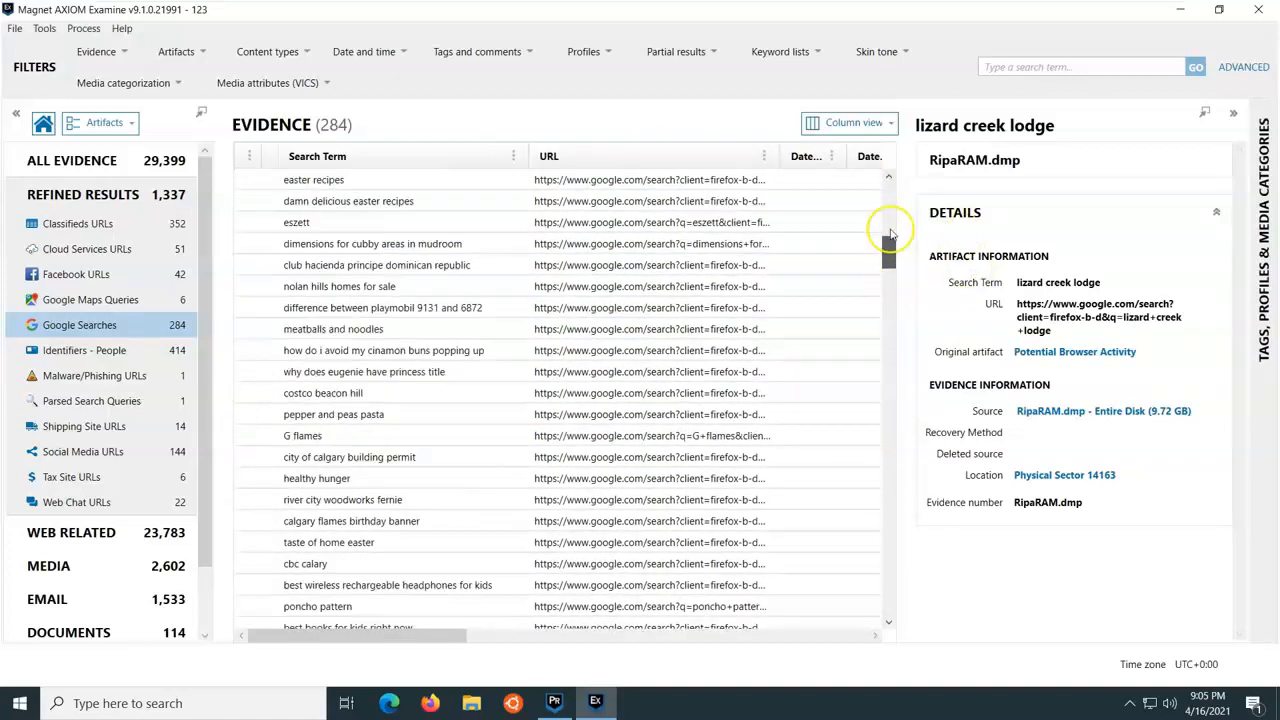
scroll(up, 3)
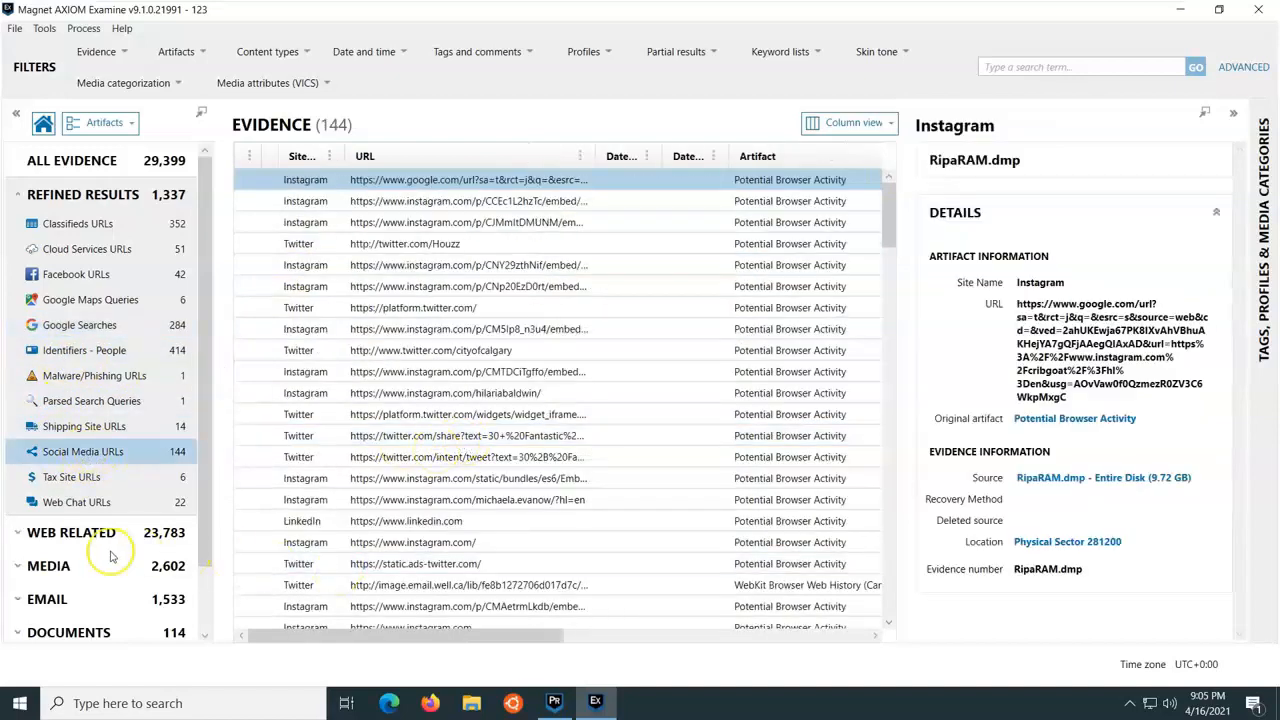
Step: Browse social media URLs, list the 1,834 Pictures, and expand the Email category
scroll(down, 3)
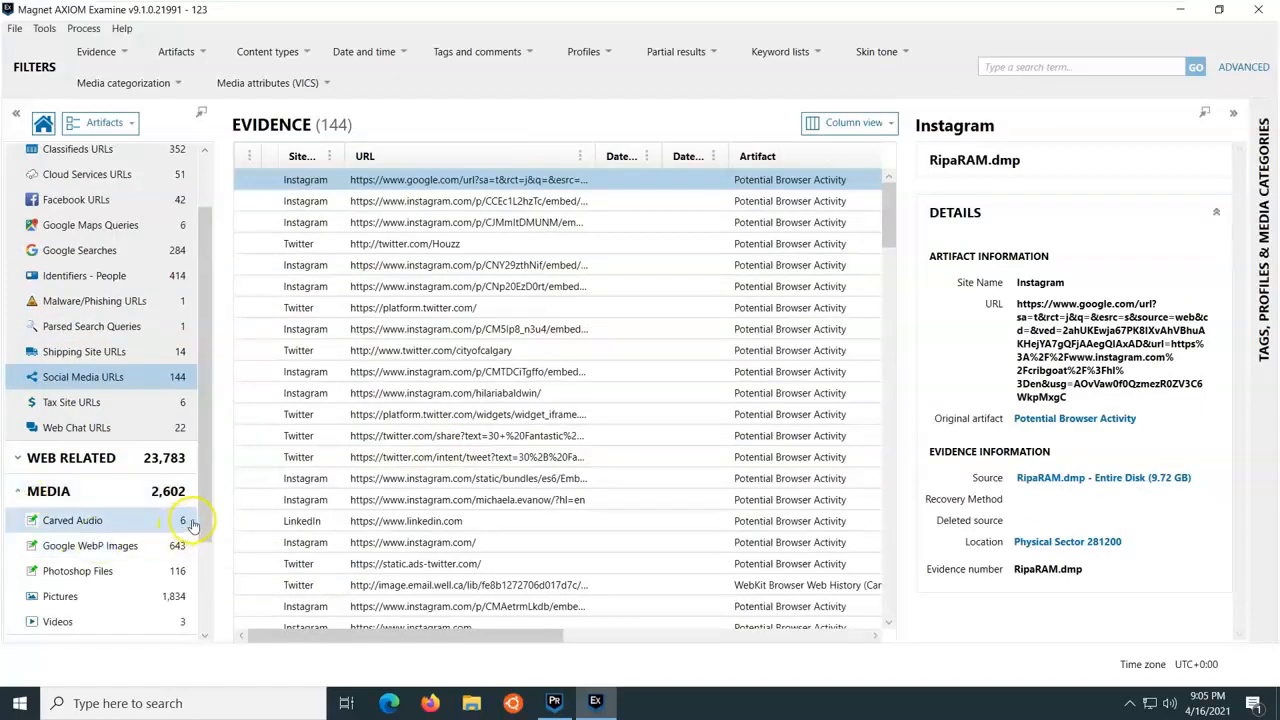
scroll(down, 3)
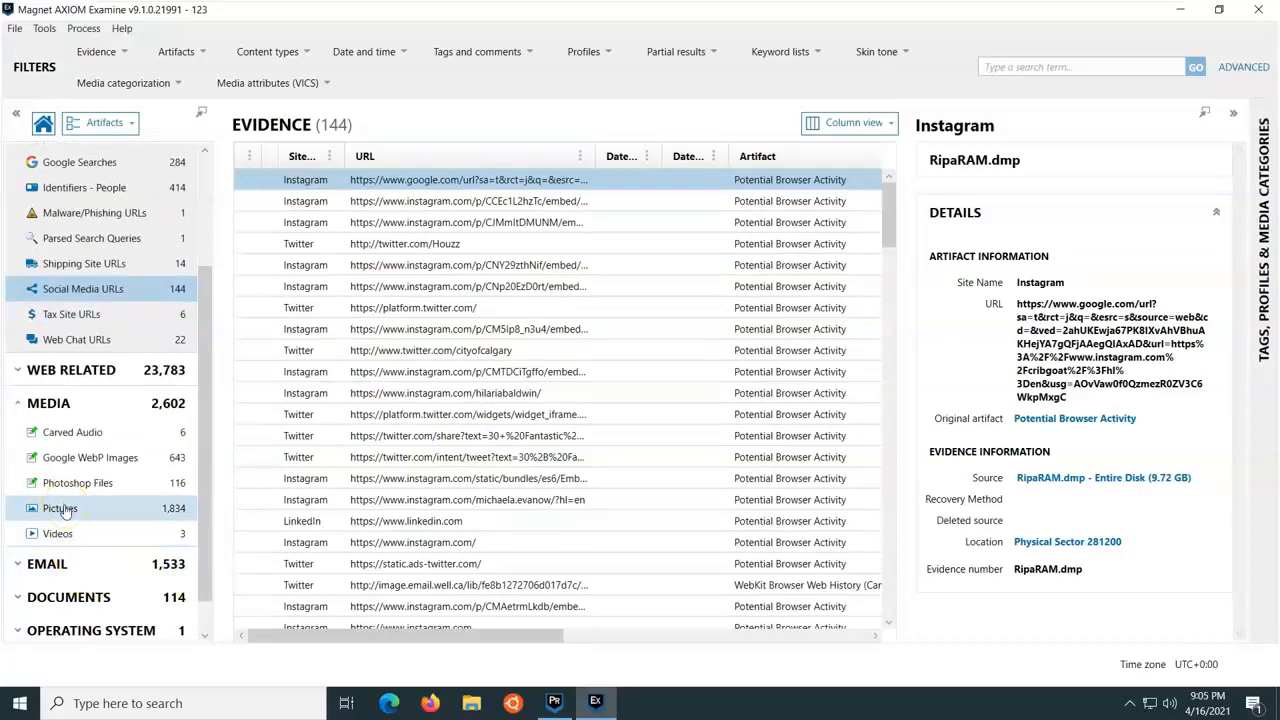
click(60, 508)
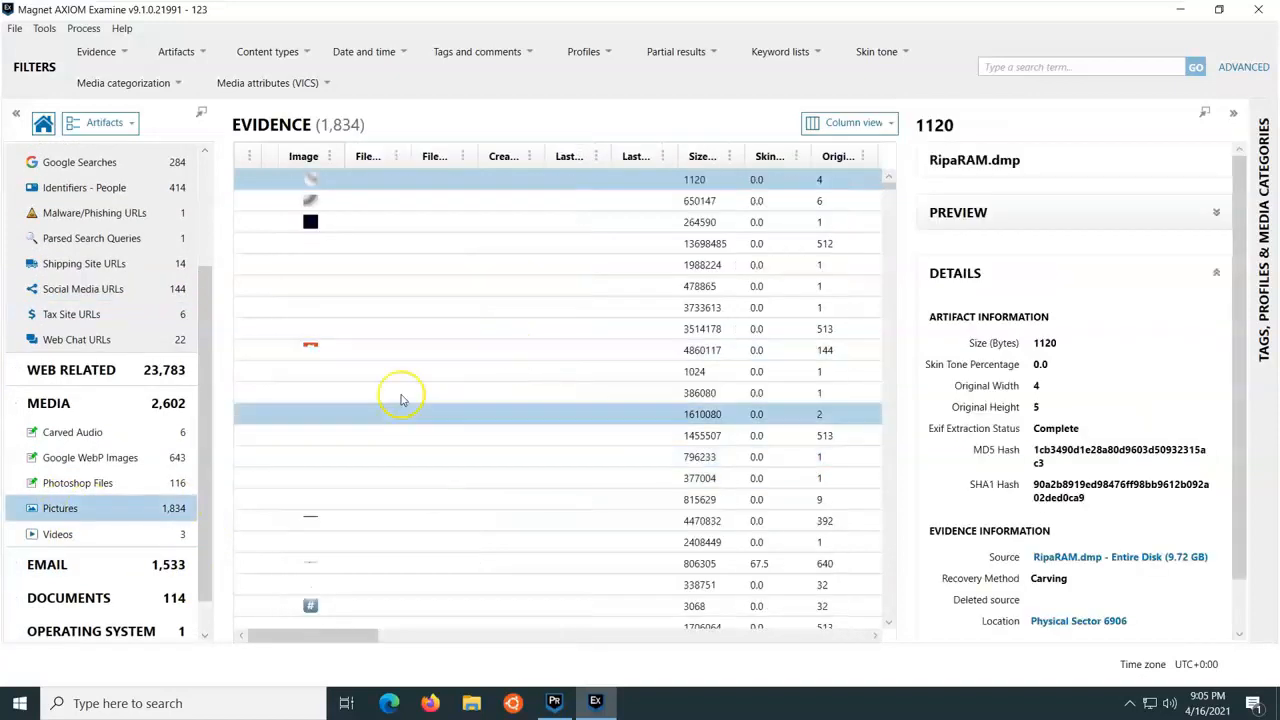
scroll(down, 3)
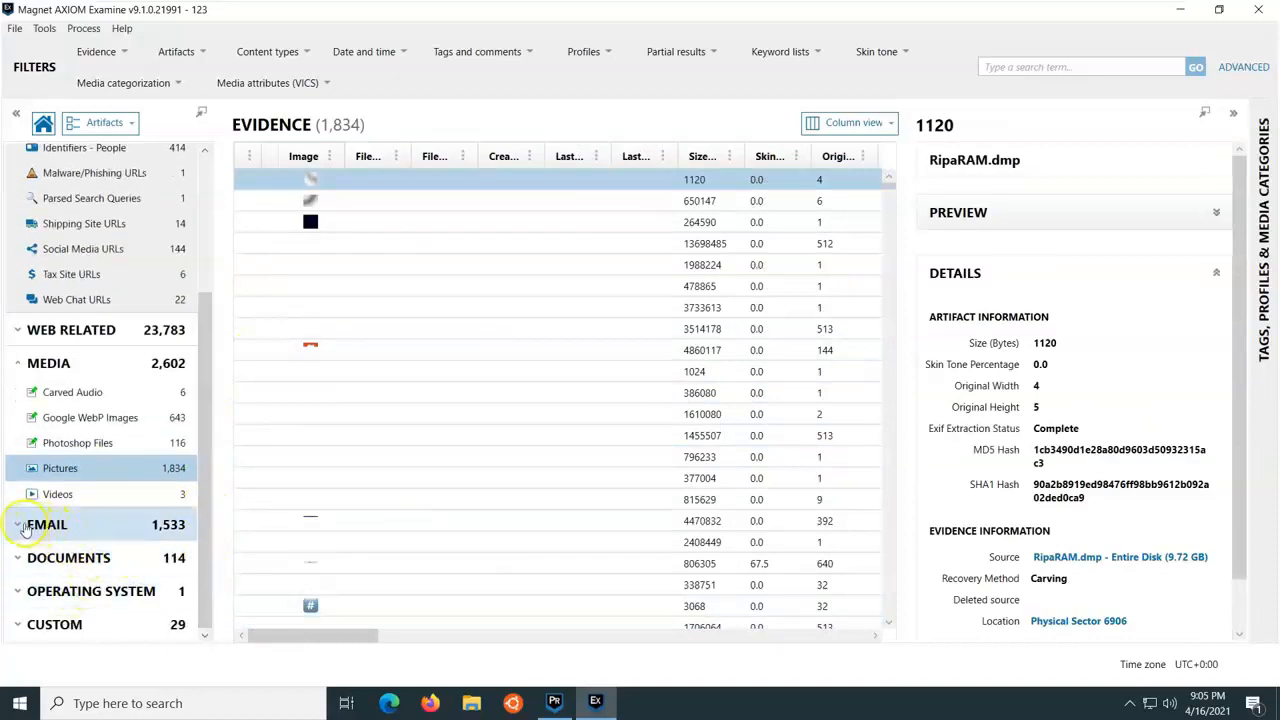
click(18, 524)
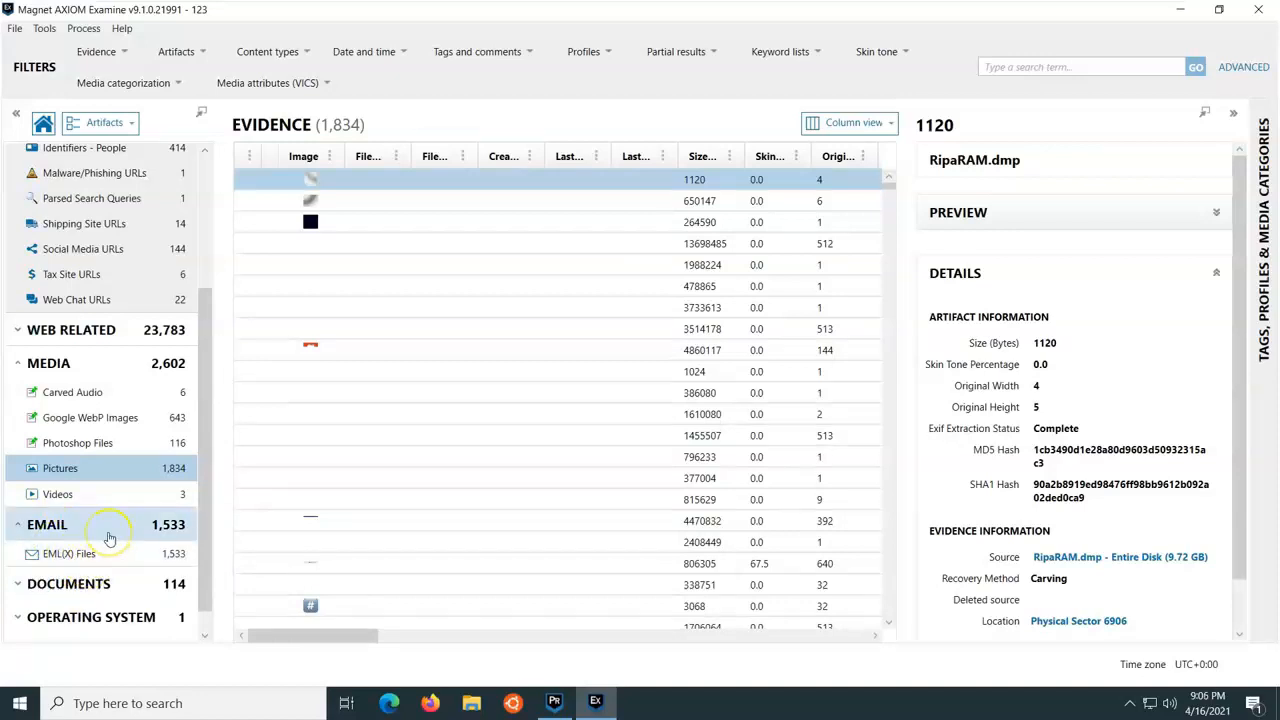
Step: List all 1,533 emails and scroll through one message's body in the preview
click(47, 524)
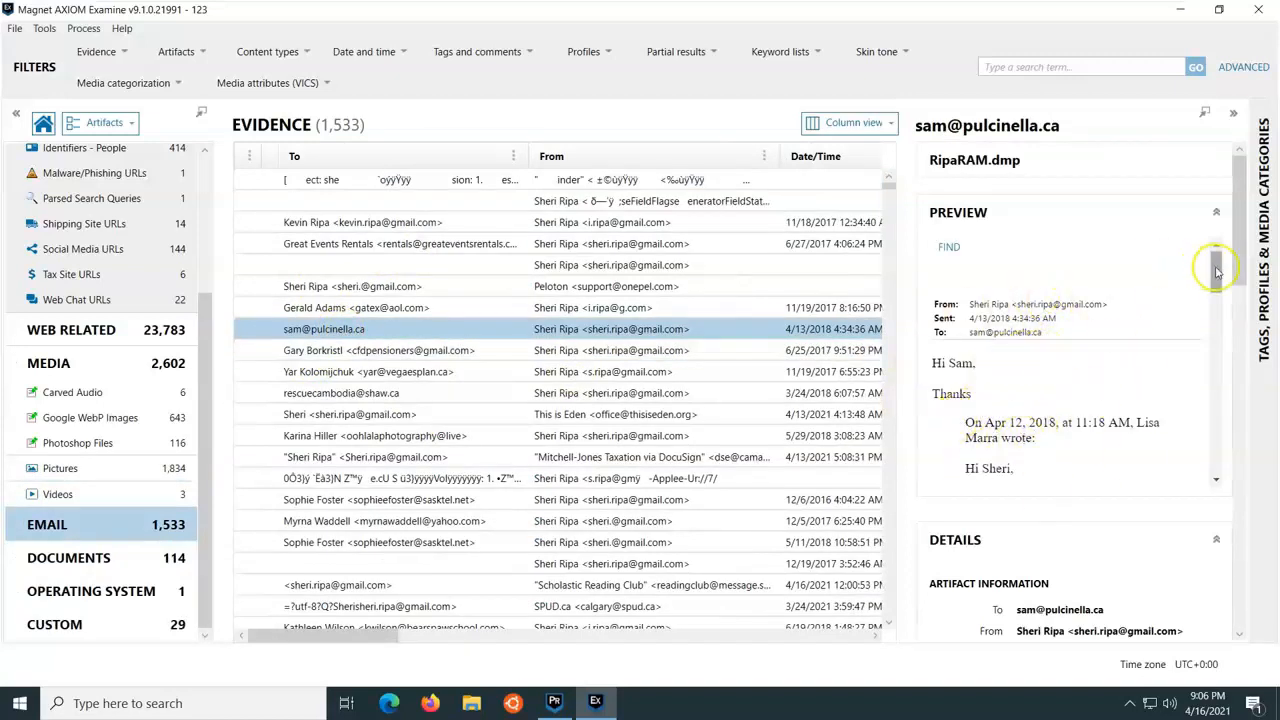
scroll(down, 3)
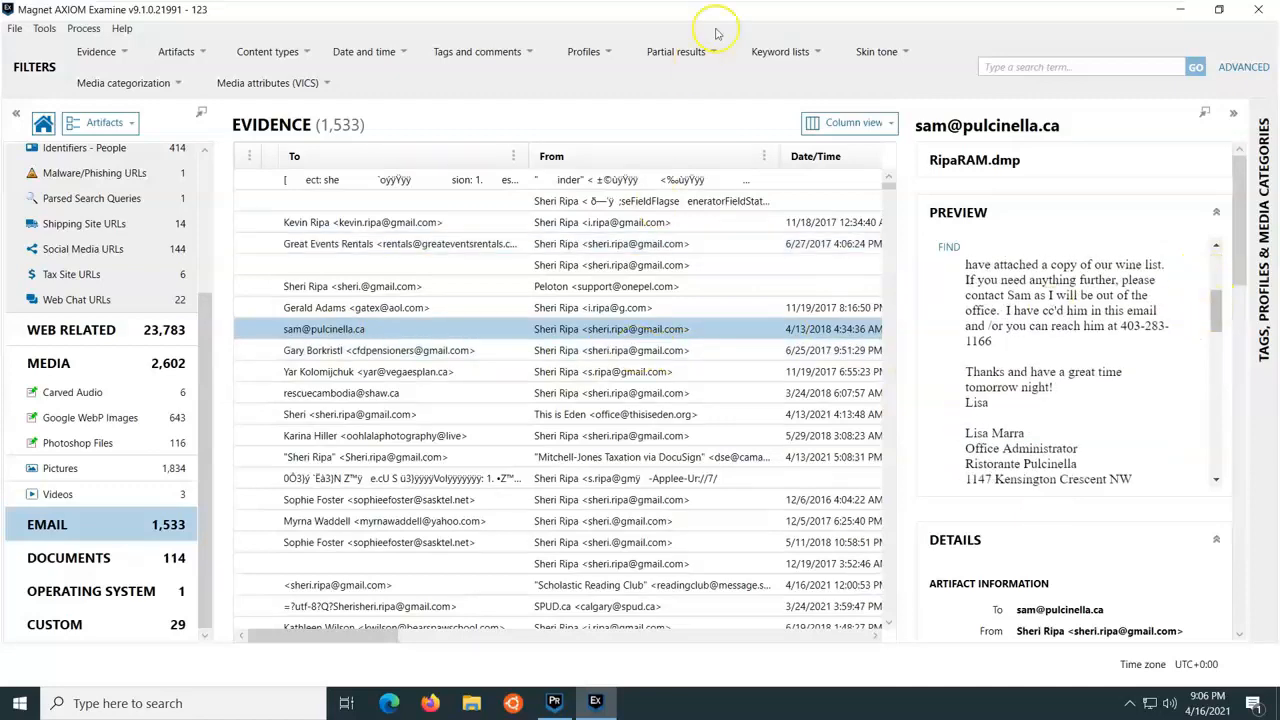